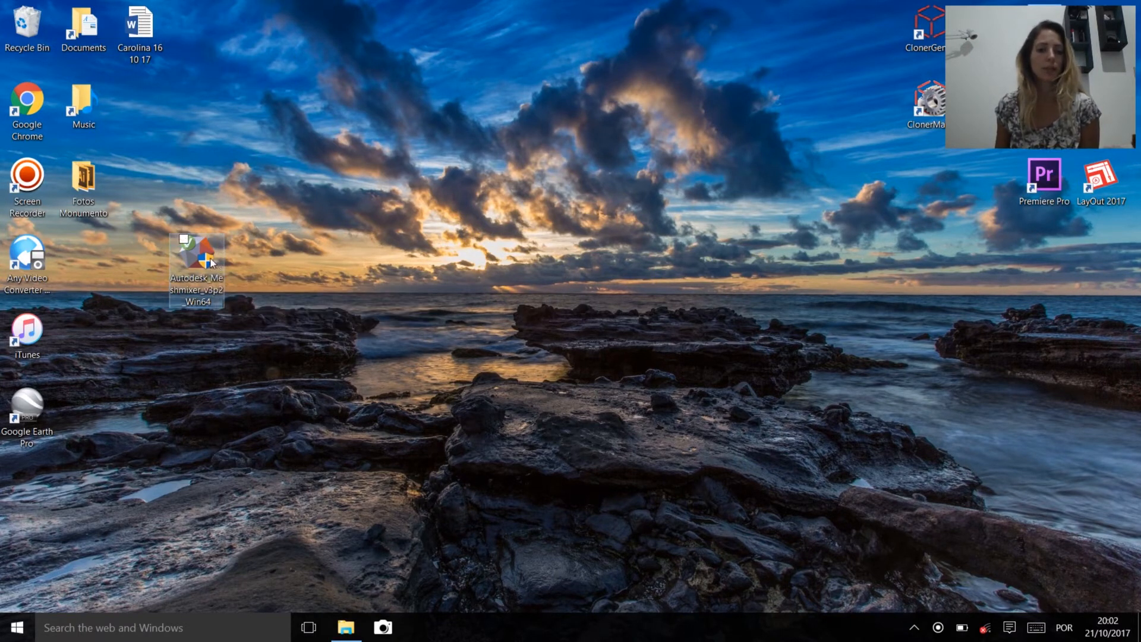
pyautogui.moveTo(207, 258)
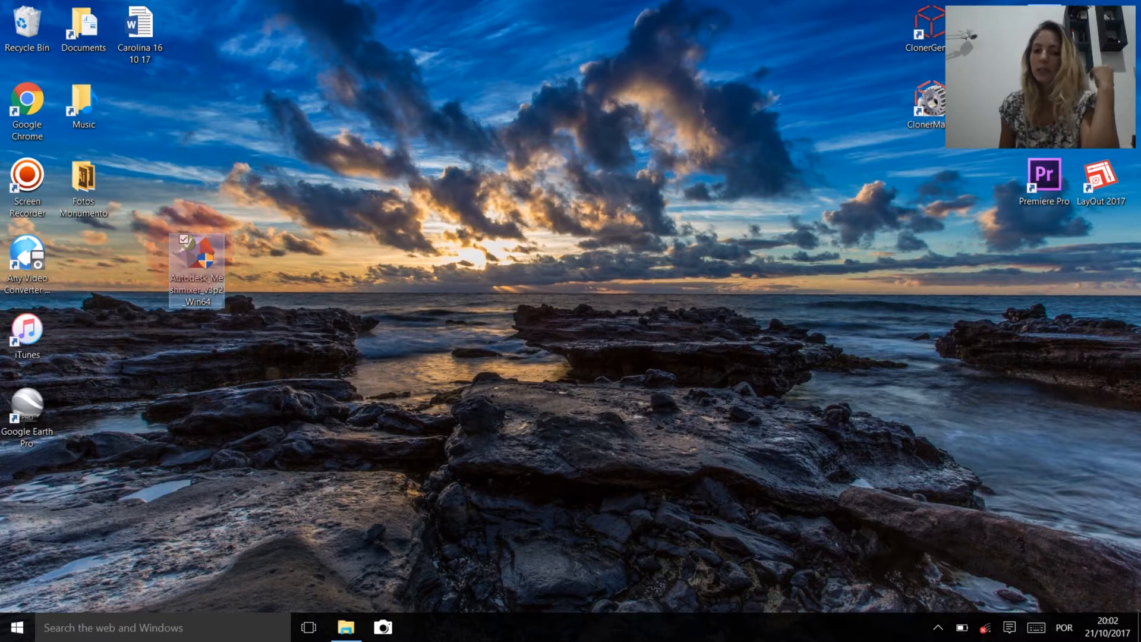
# Launch the Autodesk Meshmixer installer from its desktop icon
pyautogui.doubleClick(194, 258)
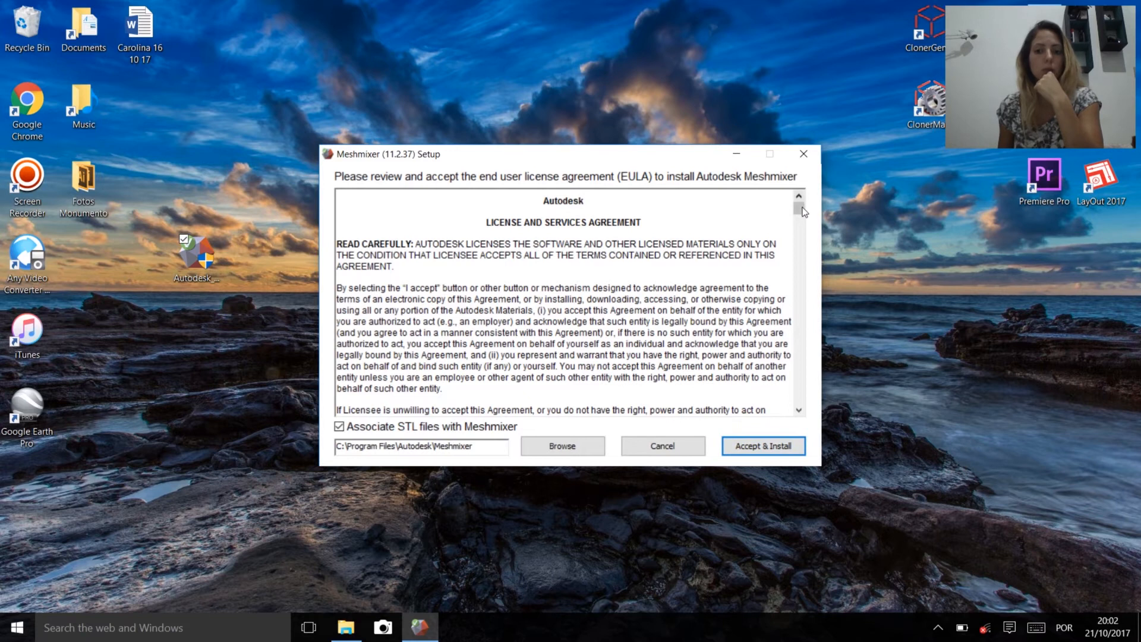
# Accept the license and install Meshmixer
pyautogui.click(762, 445)
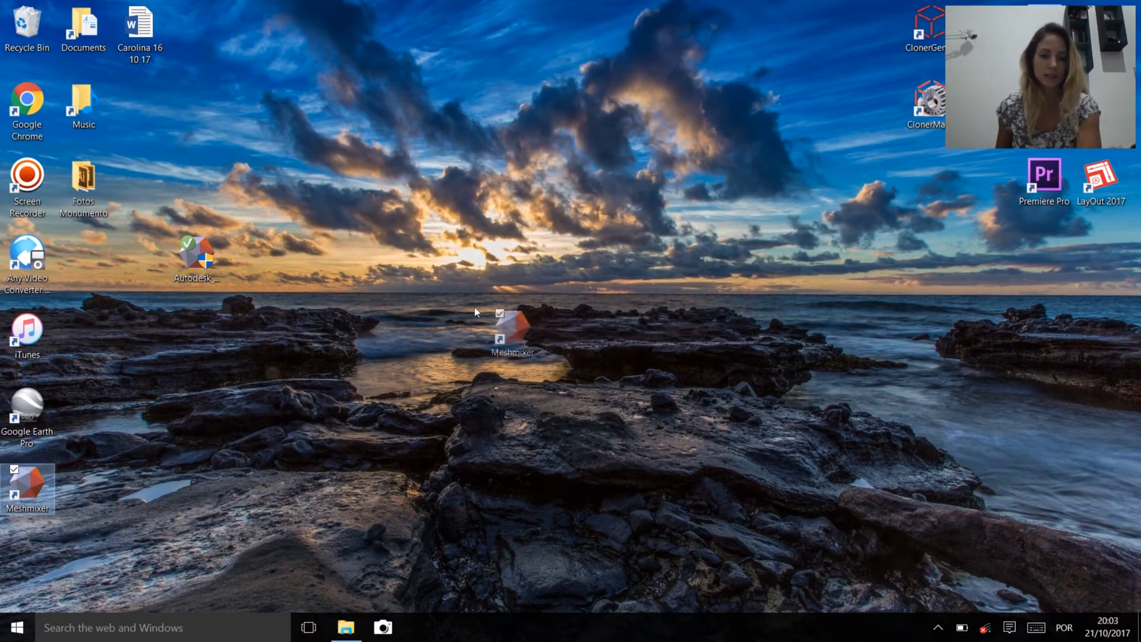
# Move the Meshmixer desktop shortcut higher and launch Meshmixer from it
pyautogui.moveTo(511, 331); pyautogui.dragTo(593, 257)
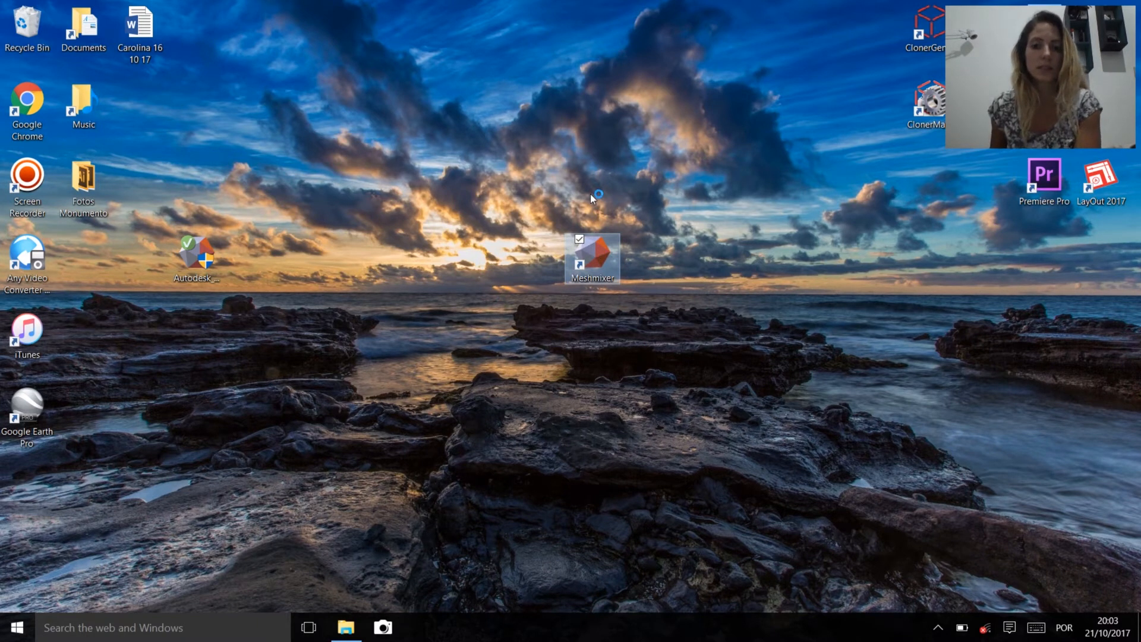
pyautogui.doubleClick(593, 256)
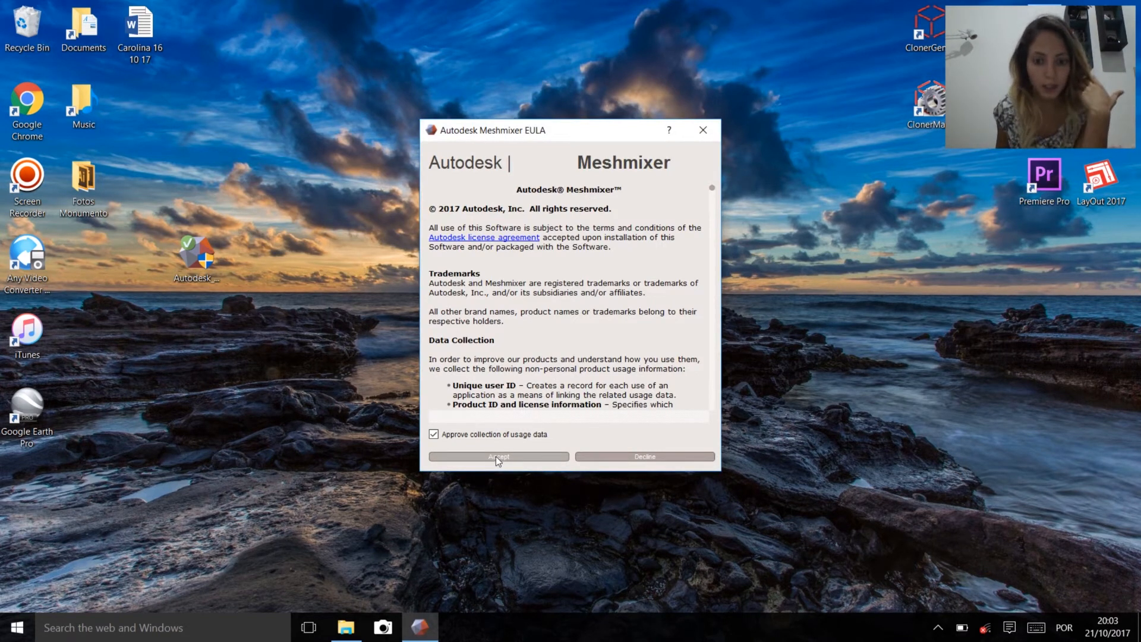
# Accept the EULA, dismiss the update server warning, and maximize the Meshmixer window
pyautogui.click(499, 456)
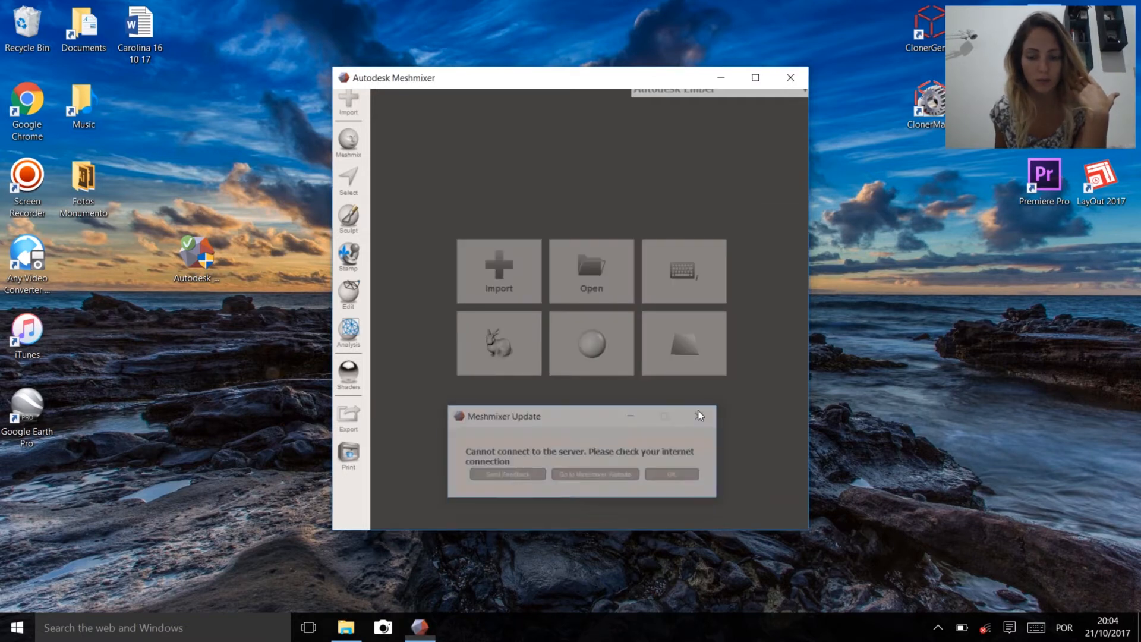
pyautogui.click(697, 415)
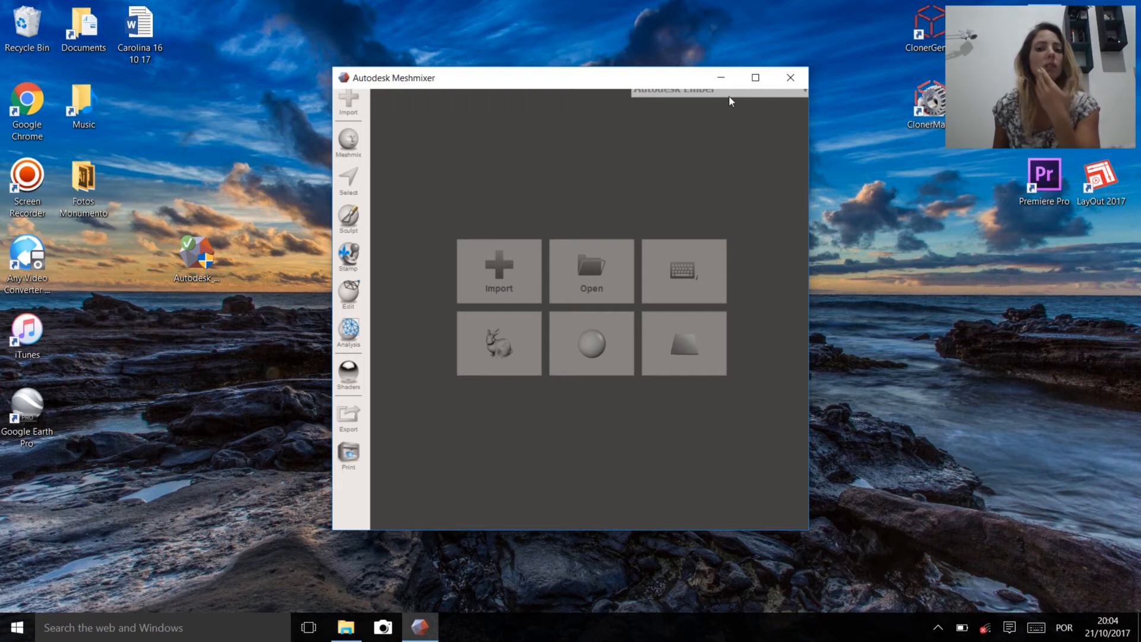
pyautogui.click(755, 78)
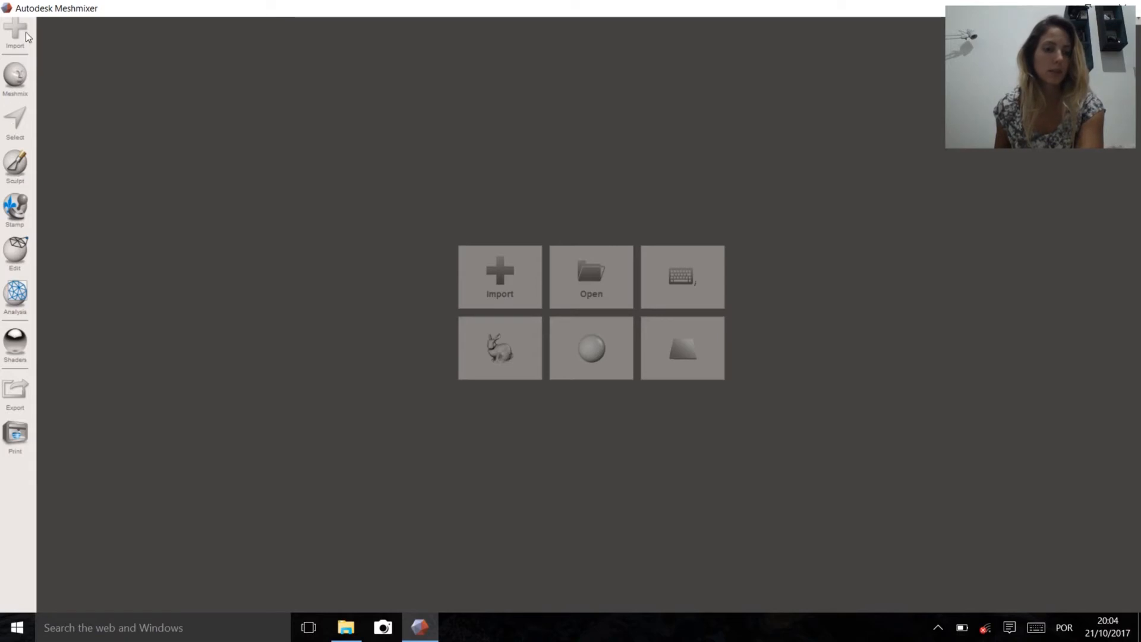
# Import the bunnyr model from the models folder and pan the bunny higher in view
pyautogui.click(590, 277)
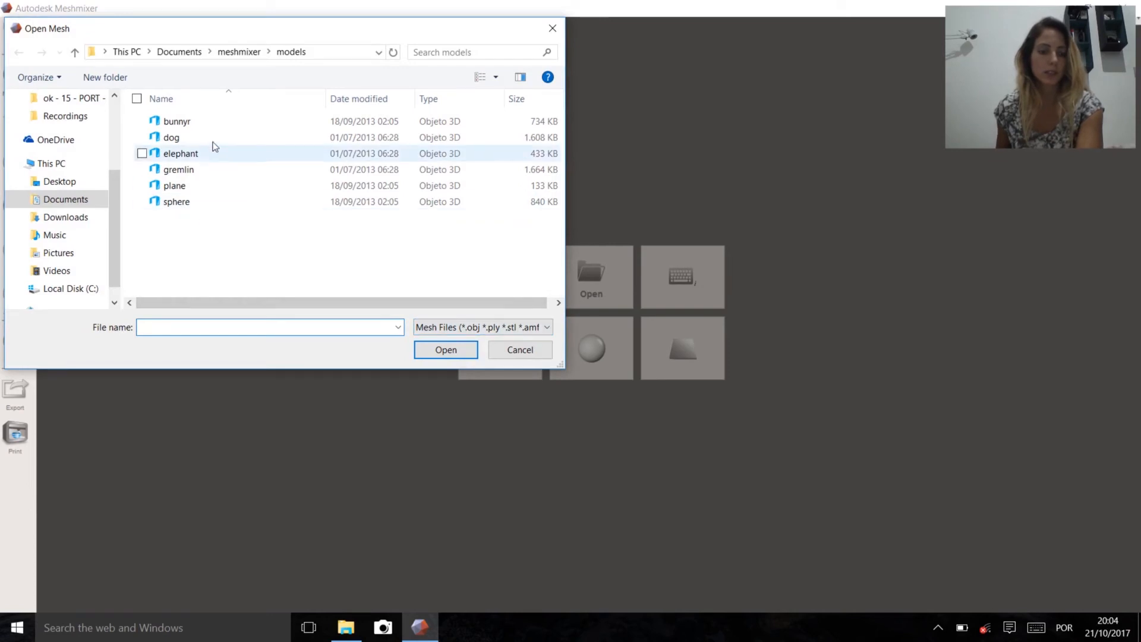
pyautogui.click(176, 121)
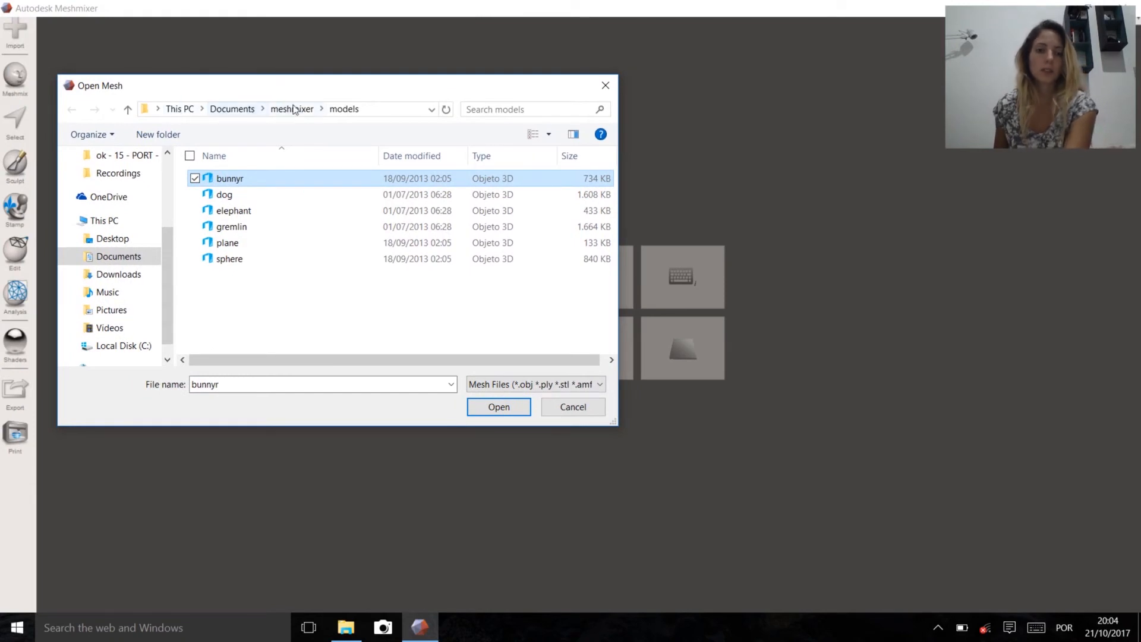
pyautogui.moveTo(255, 125)
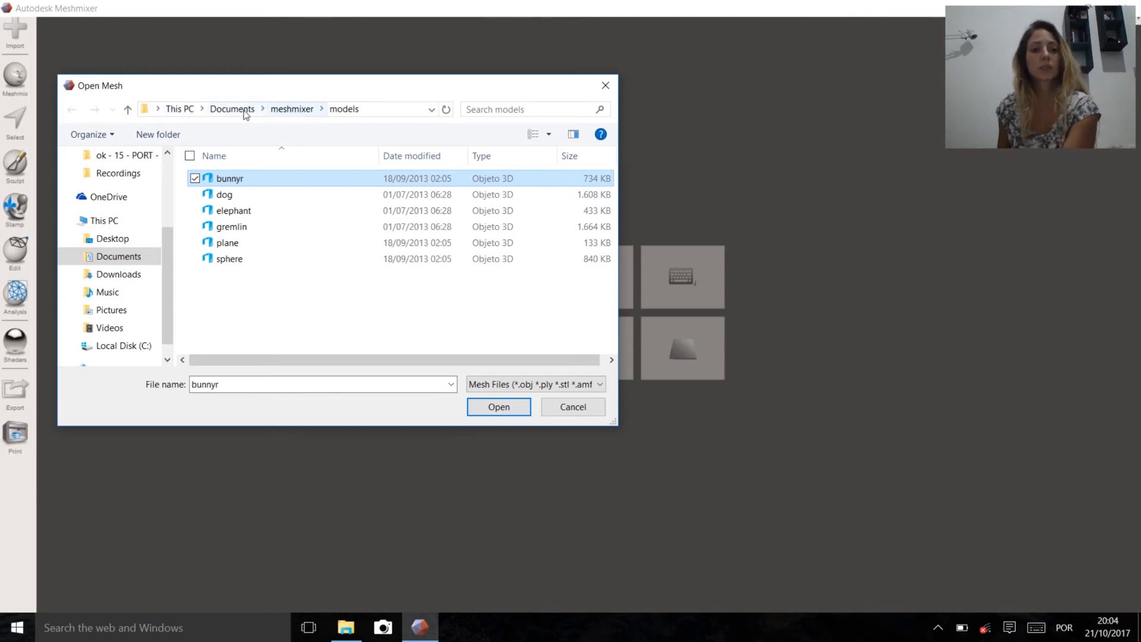
pyautogui.moveTo(291, 117)
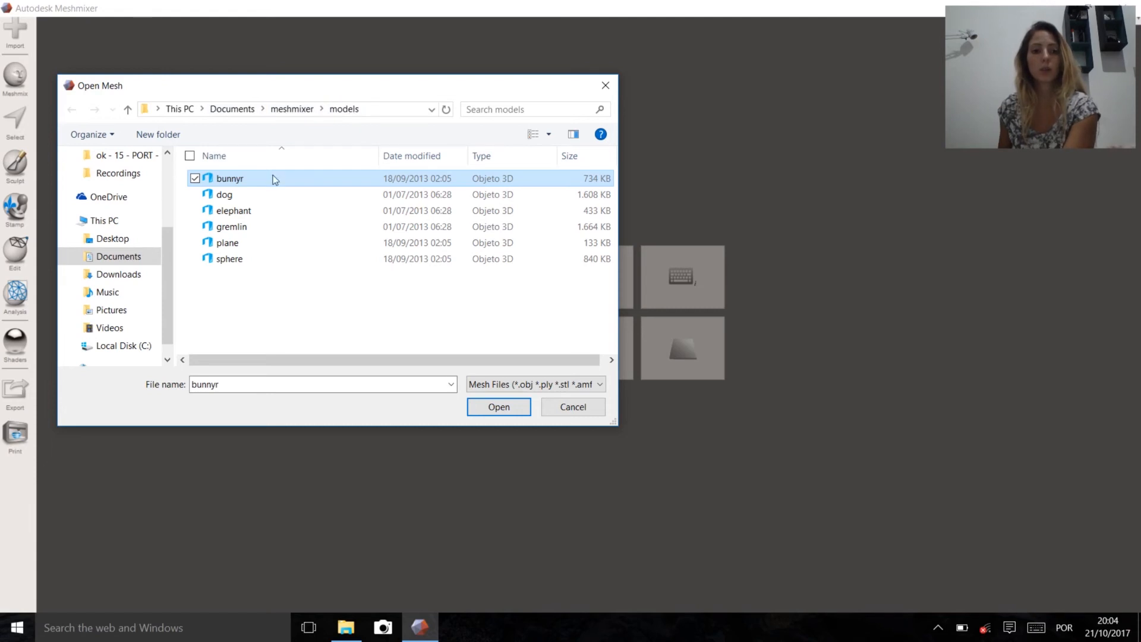
pyautogui.click(224, 194)
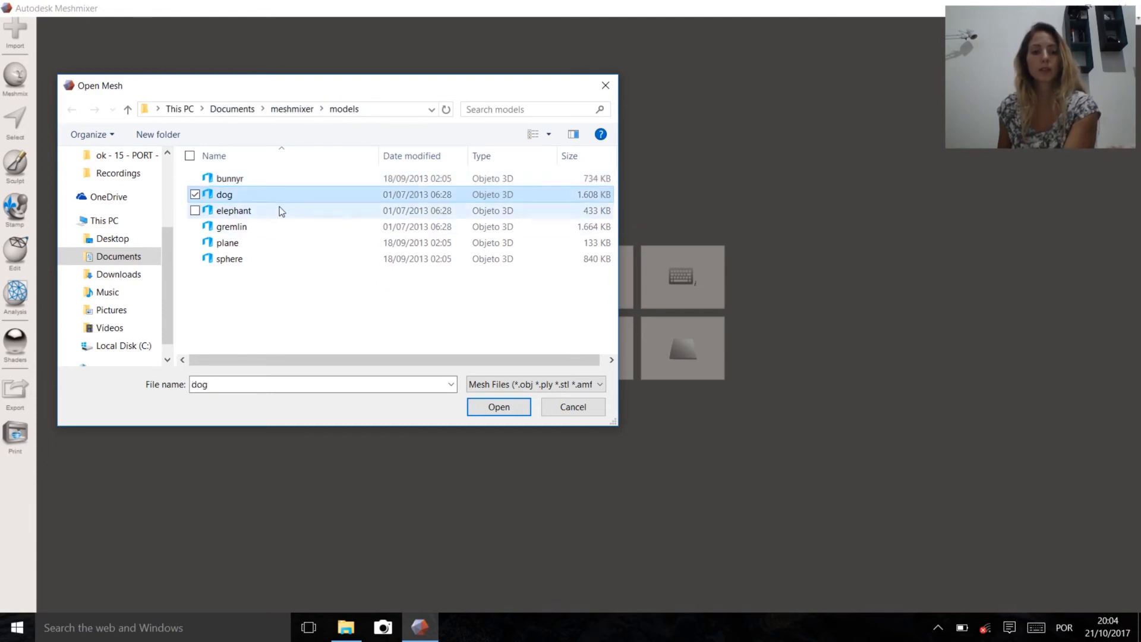
pyautogui.click(229, 178)
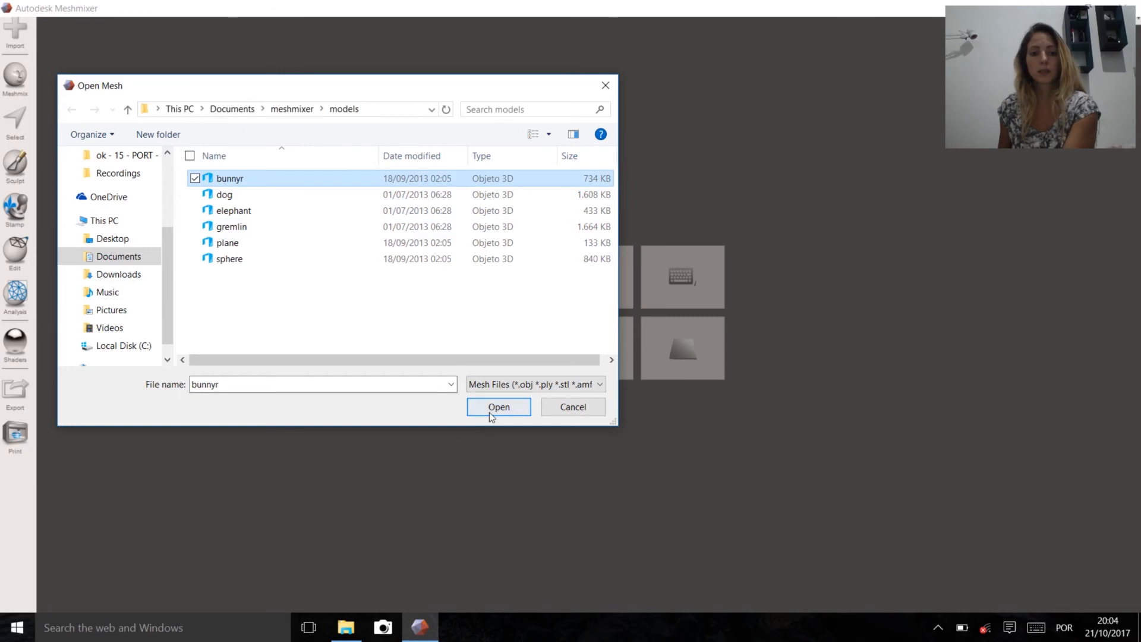
pyautogui.click(499, 406)
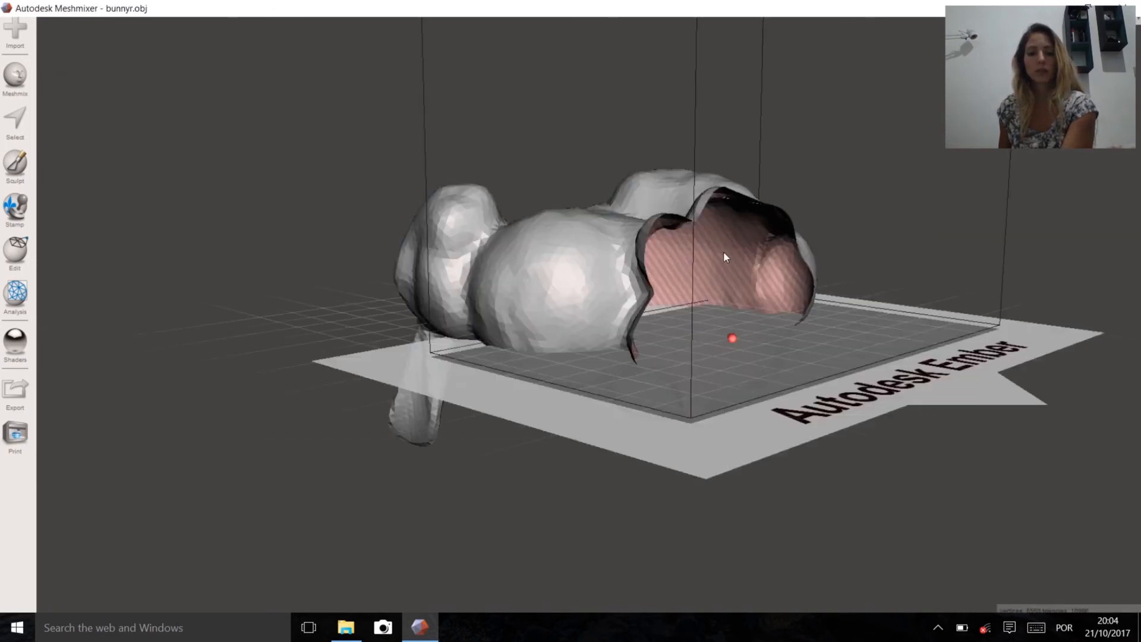
pyautogui.moveTo(723, 257); pyautogui.dragTo(495, 208)
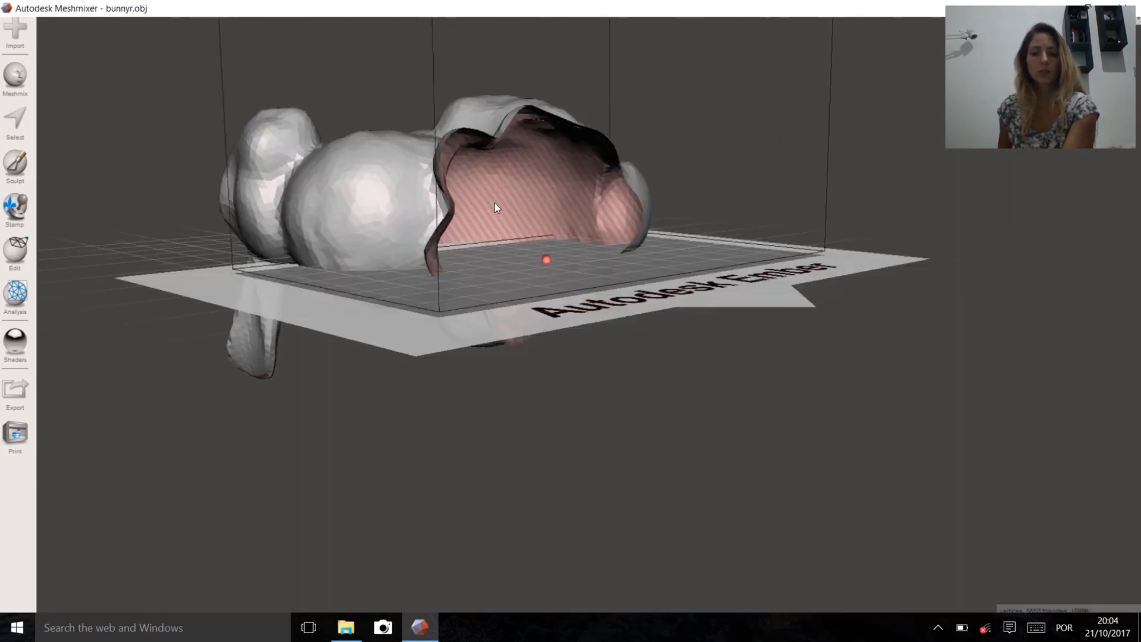